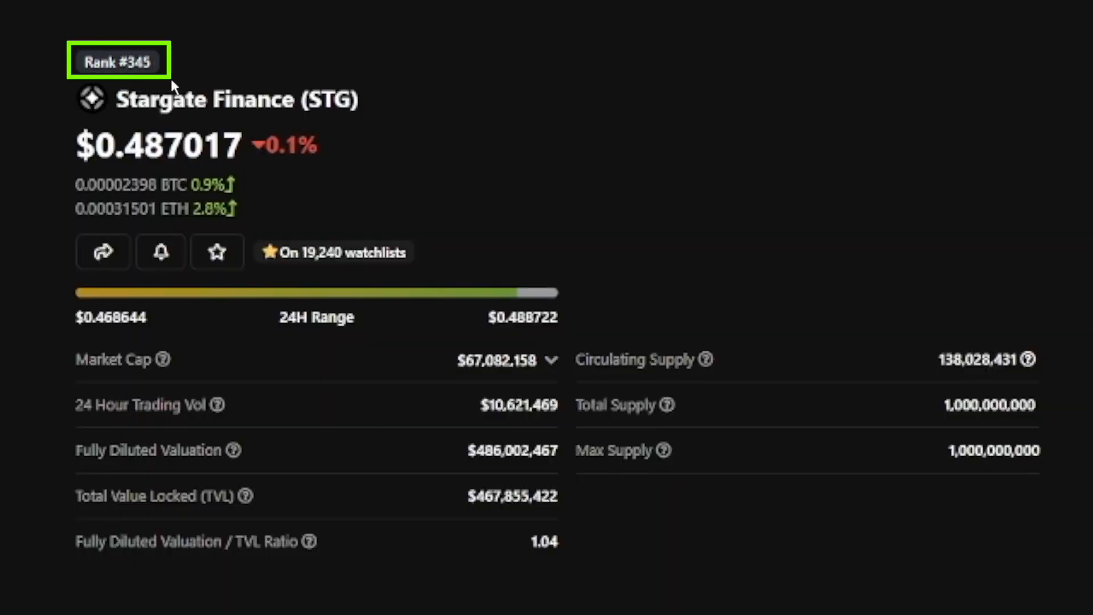
mouse_move(313, 365)
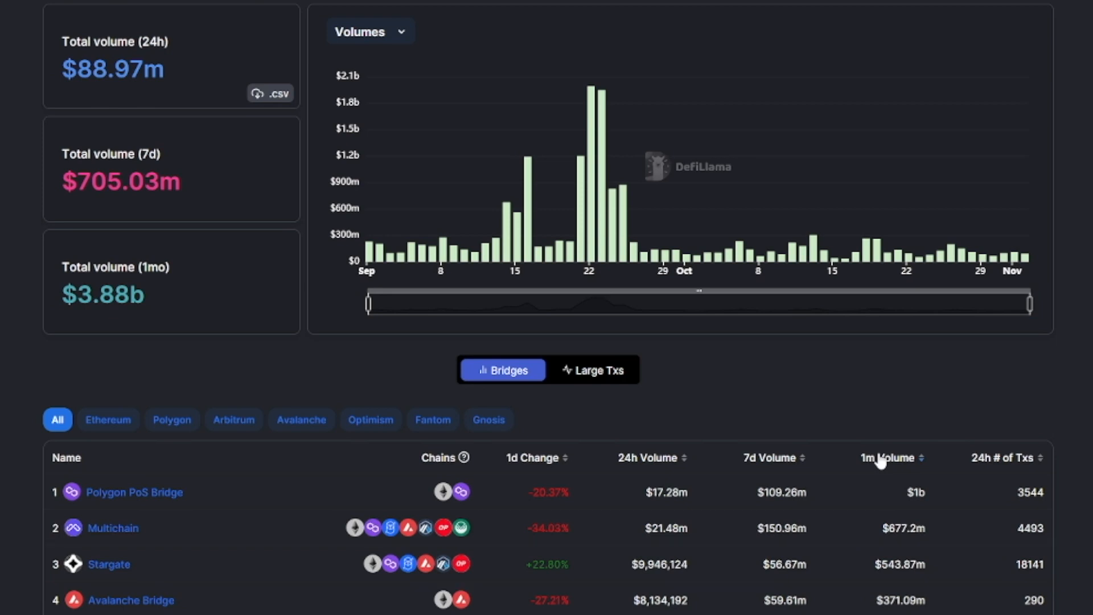
- View the LayerZero Endpoint docs page, then follow a link to the CoinDesk Aptos article
click(889, 458)
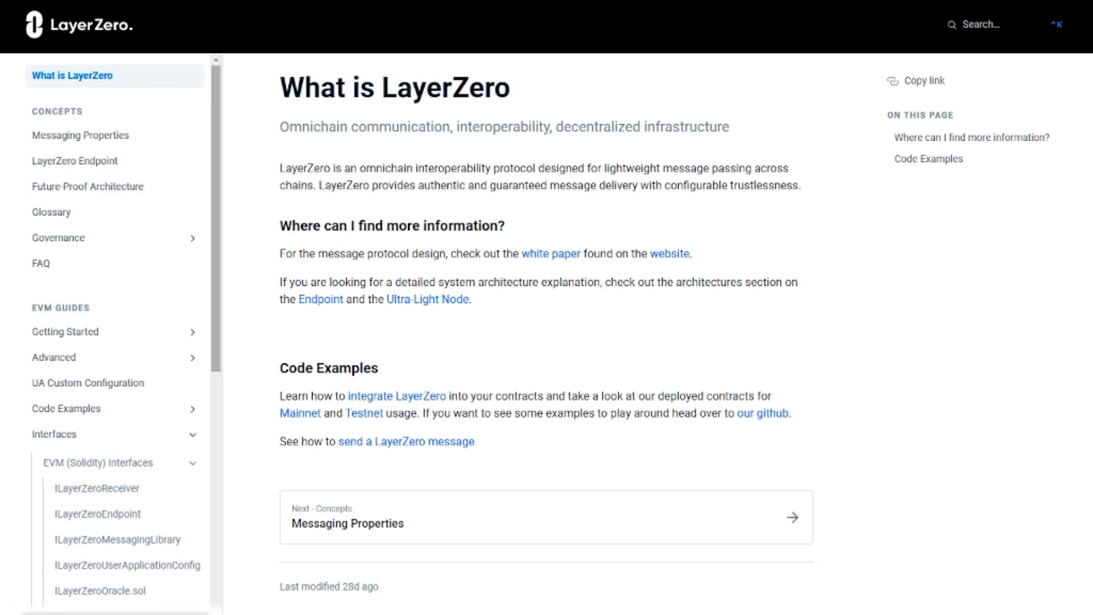
click(75, 160)
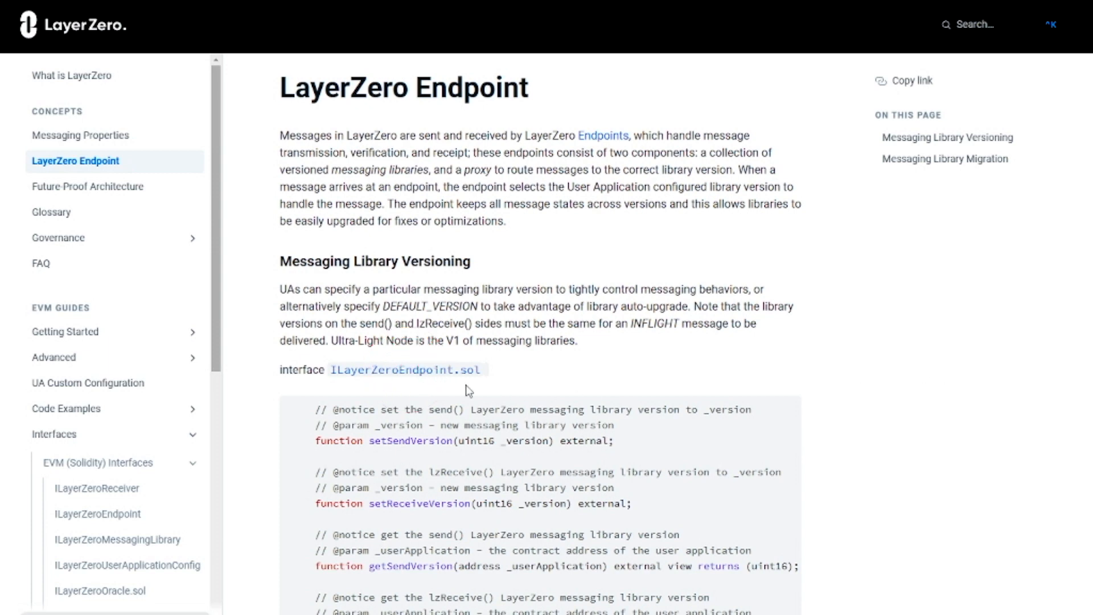
click(98, 514)
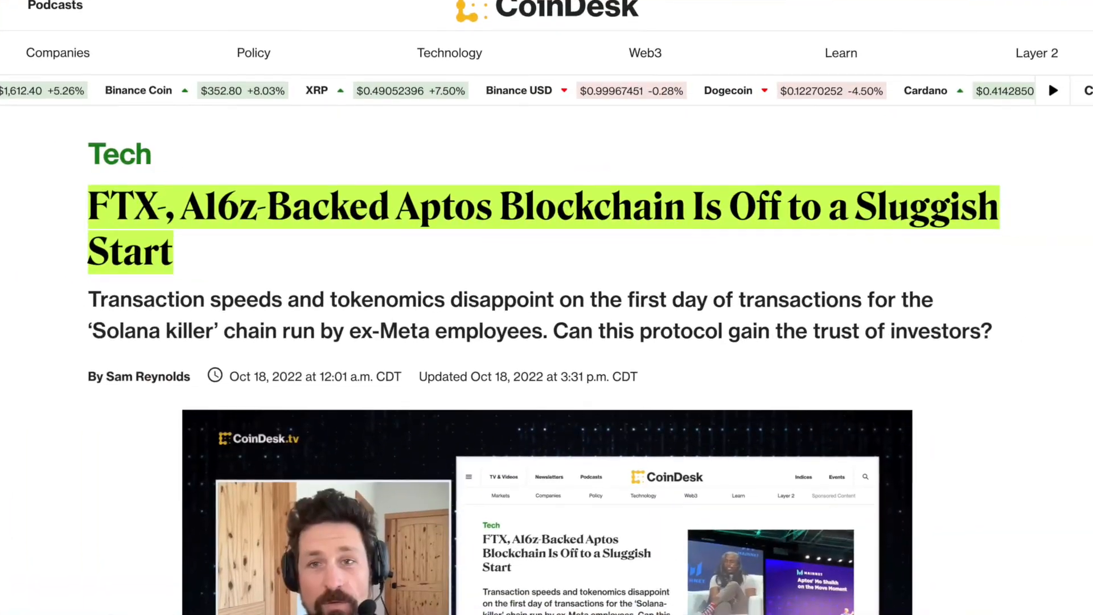
- Scroll through the CoinDesk Aptos article and the Aptos Bridge 'Integrate Aptos now' page
scroll(down, 3)
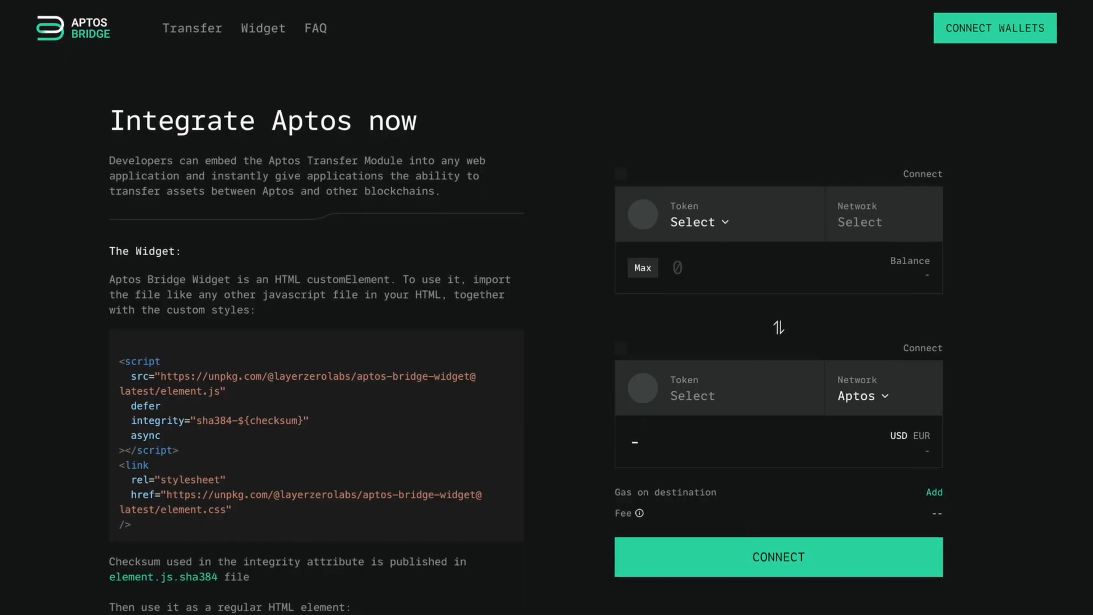
scroll(down, 3)
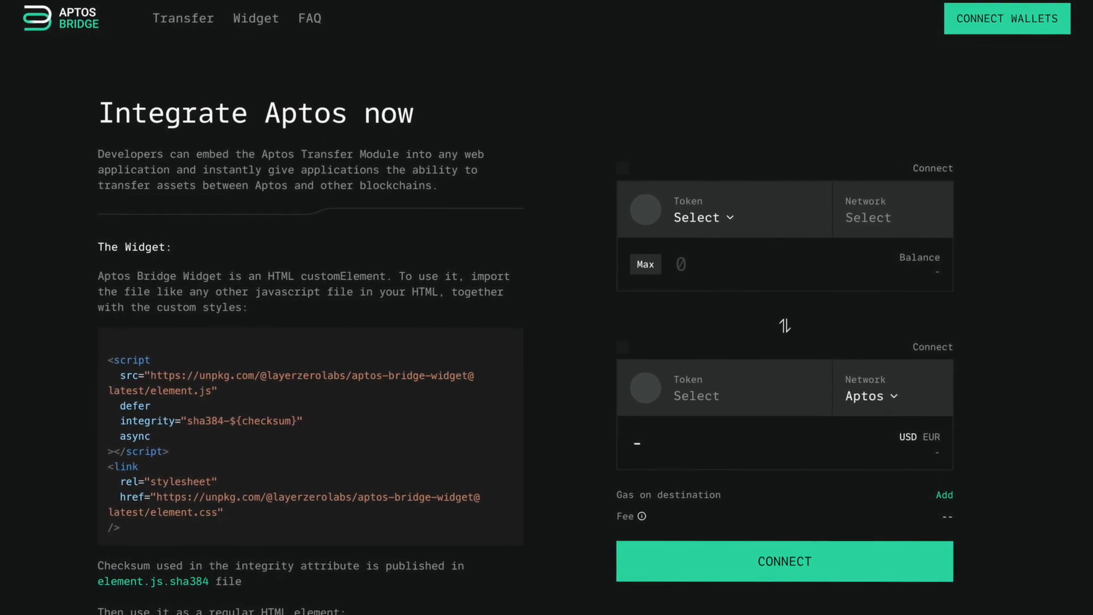
scroll(down, 3)
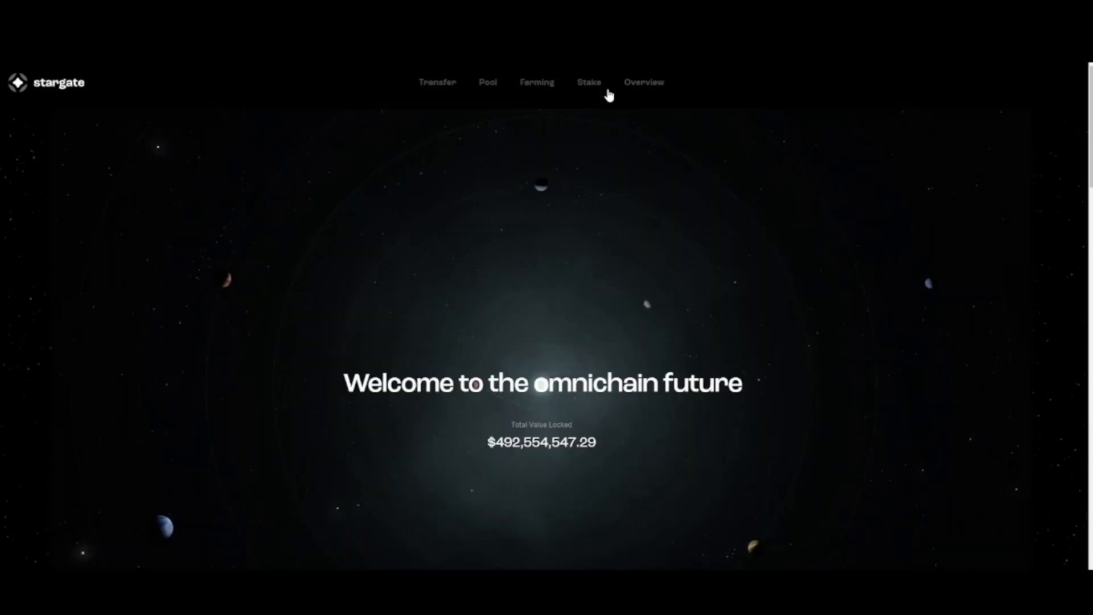
- Fill the stake form with the MAX 396.51 STG balance for a 12-month duration
click(588, 82)
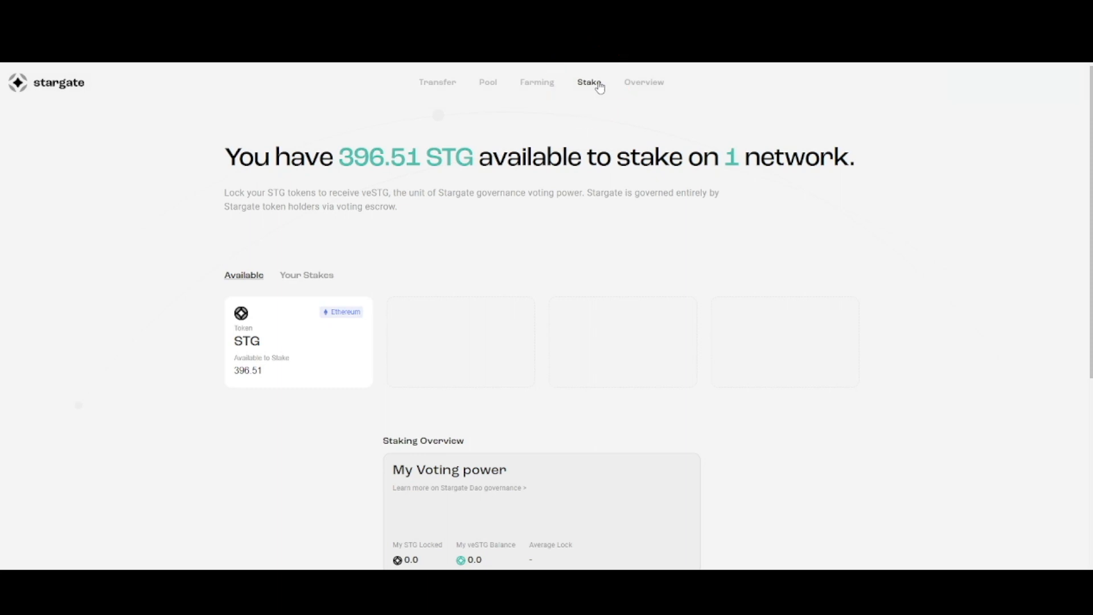
mouse_move(514, 223)
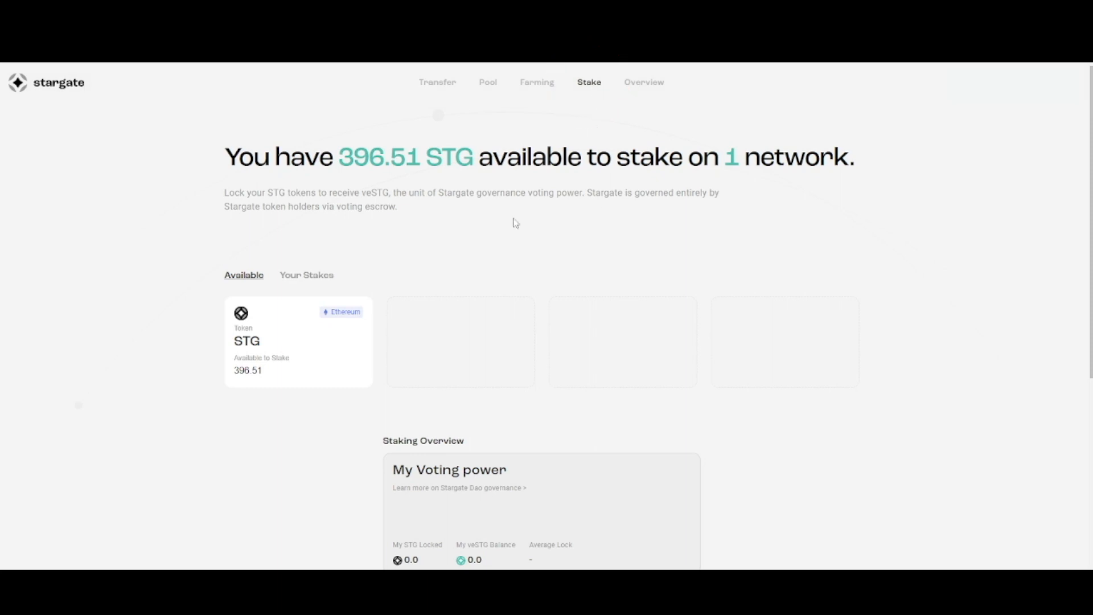
click(298, 341)
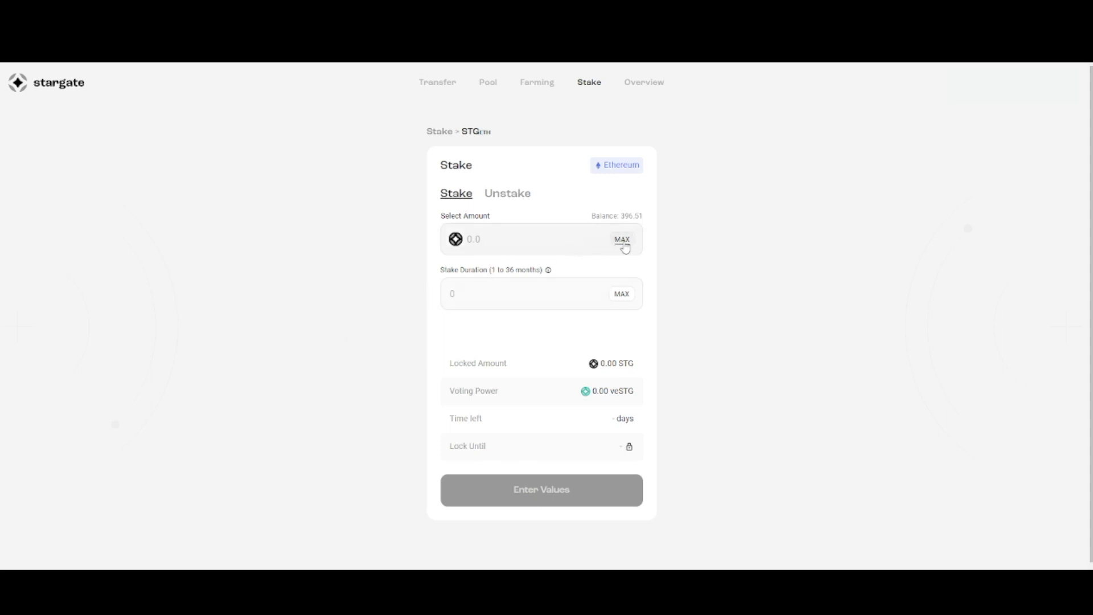
click(621, 239)
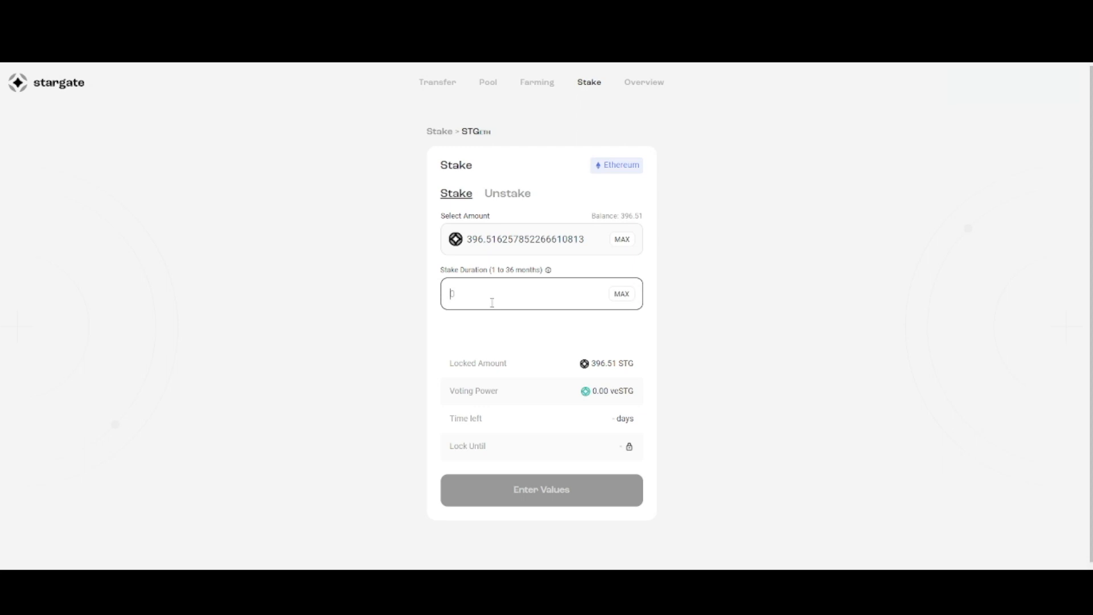
text(12)
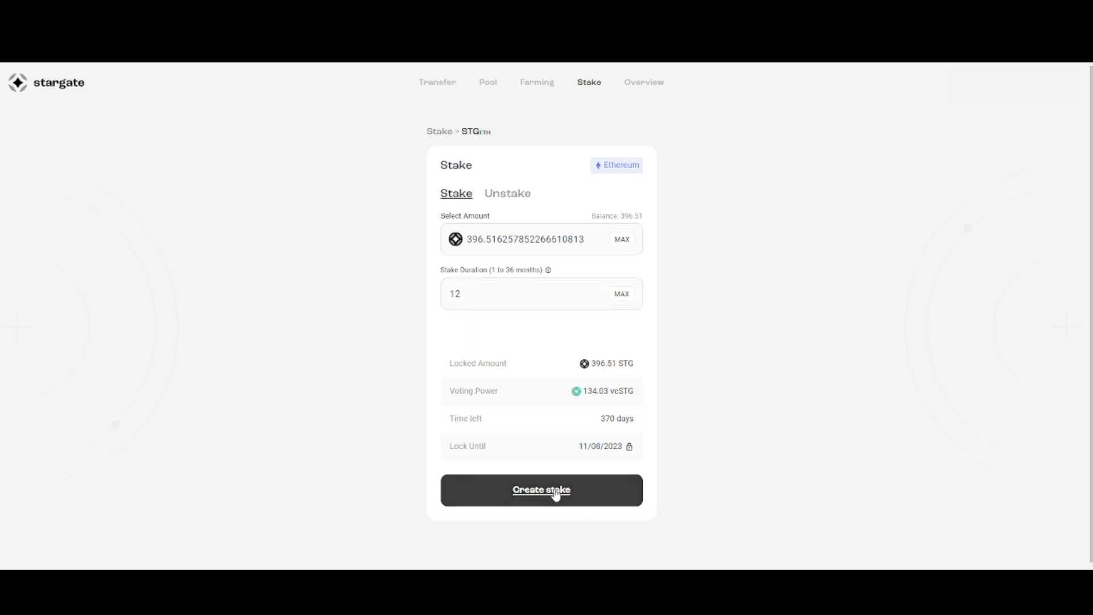
- Create the stake and confirm STG access in MetaMask with a higher gas fee of $1.48
click(541, 489)
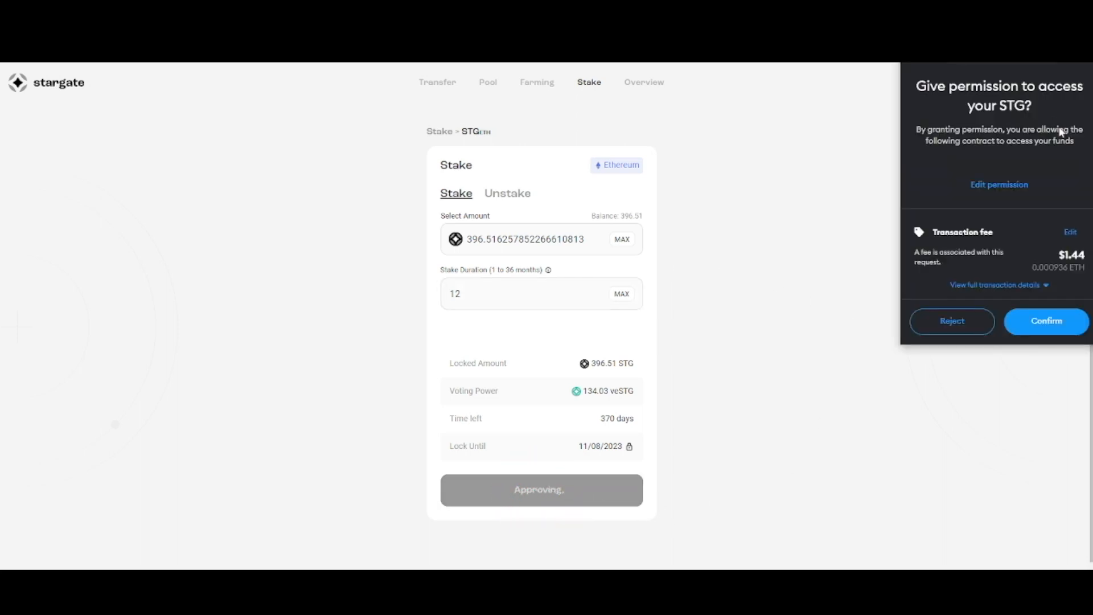
click(1070, 231)
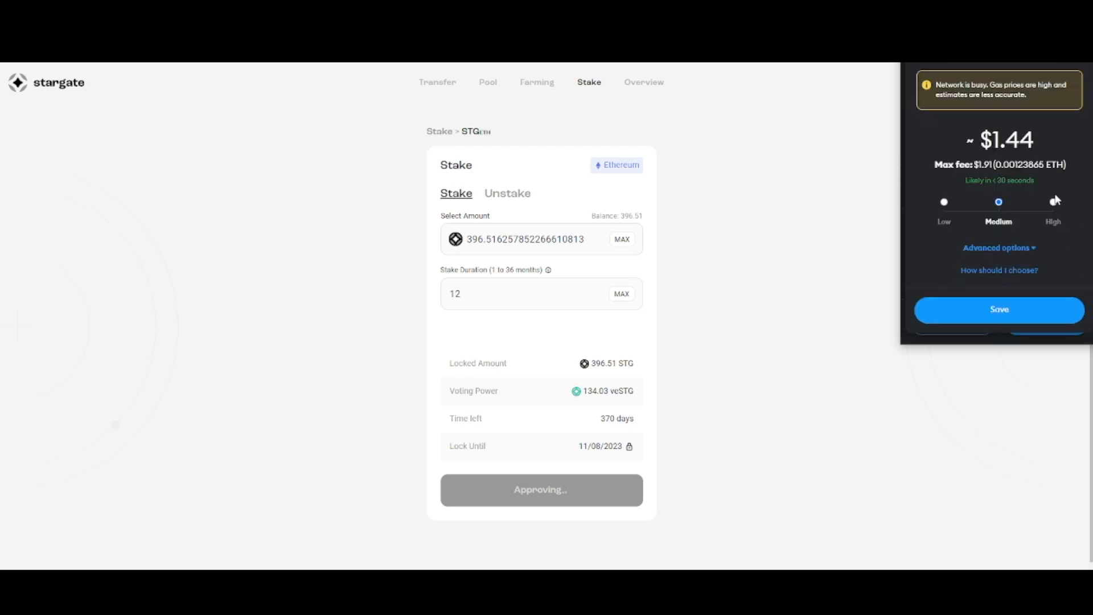
click(999, 308)
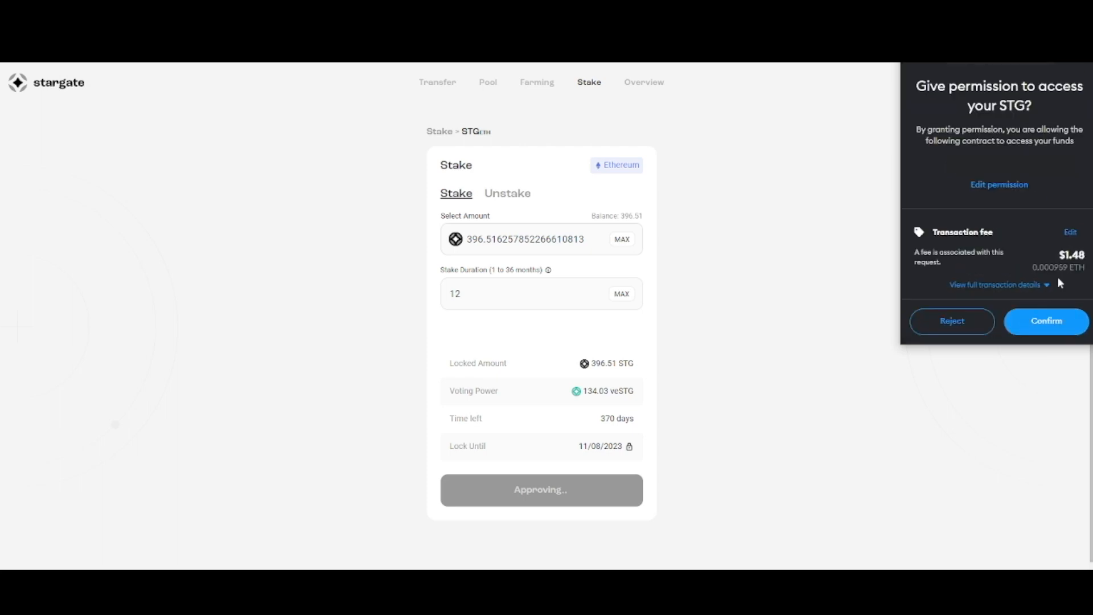
click(1045, 321)
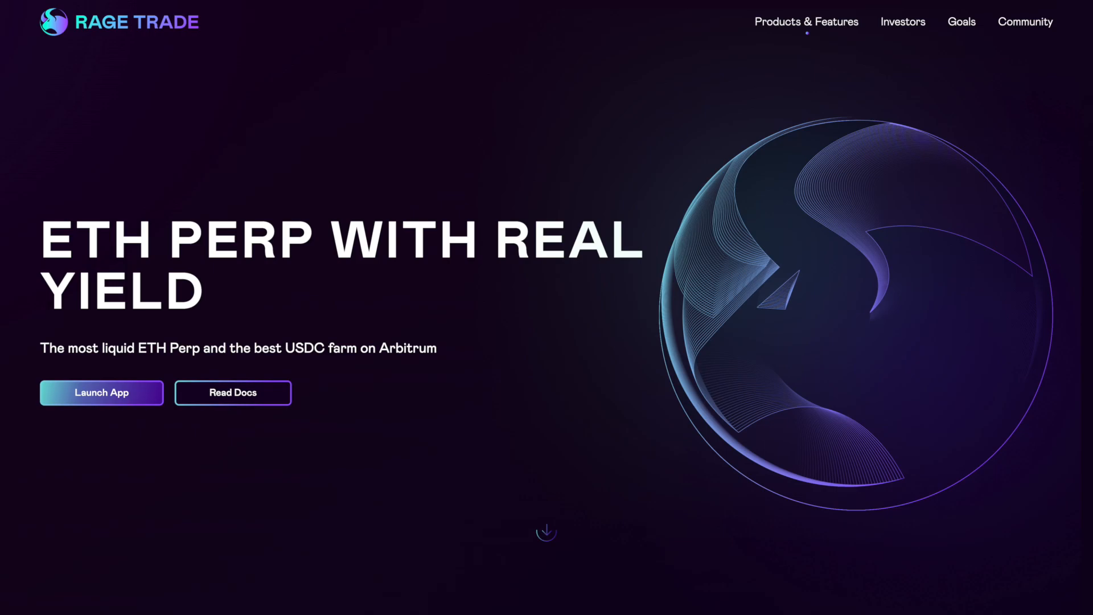
- Scroll down the Rage Trade ETH-USDC trading panel showing index price $1,615.03
scroll(down, 3)
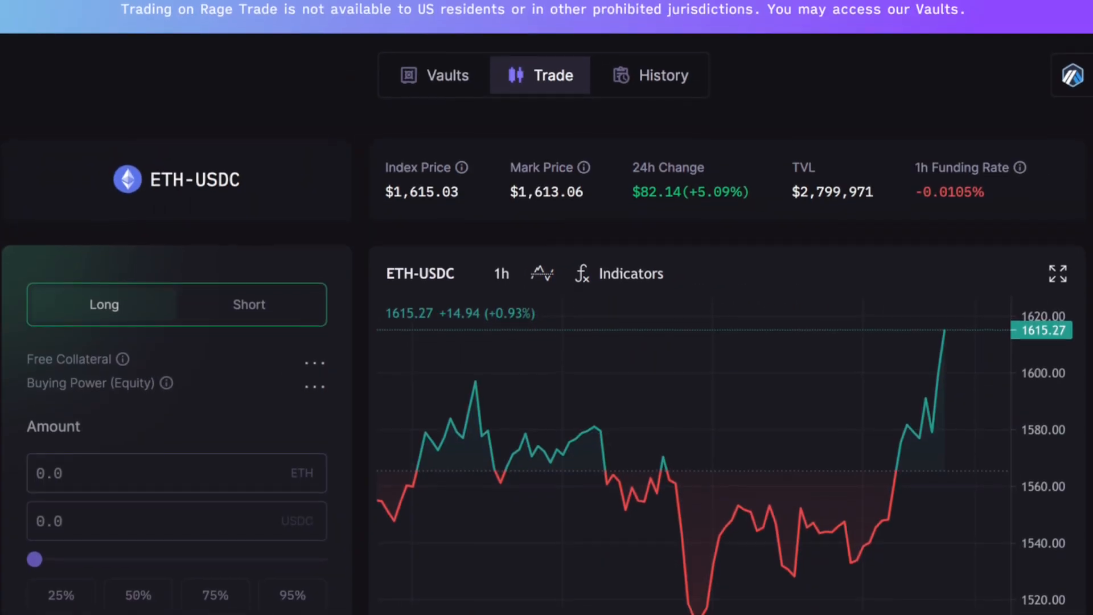
scroll(down, 3)
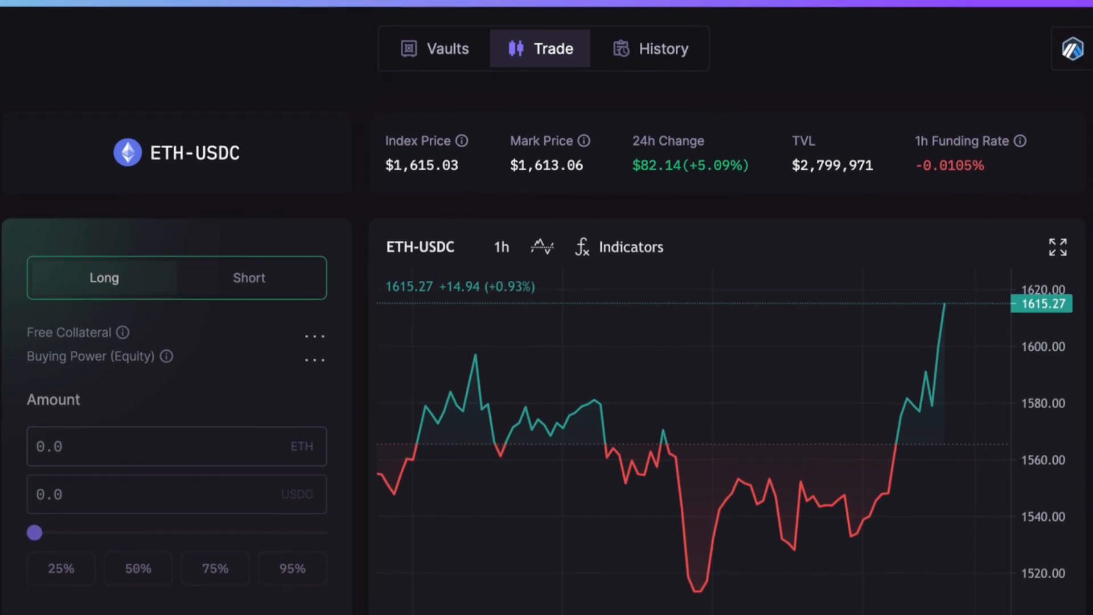
scroll(down, 3)
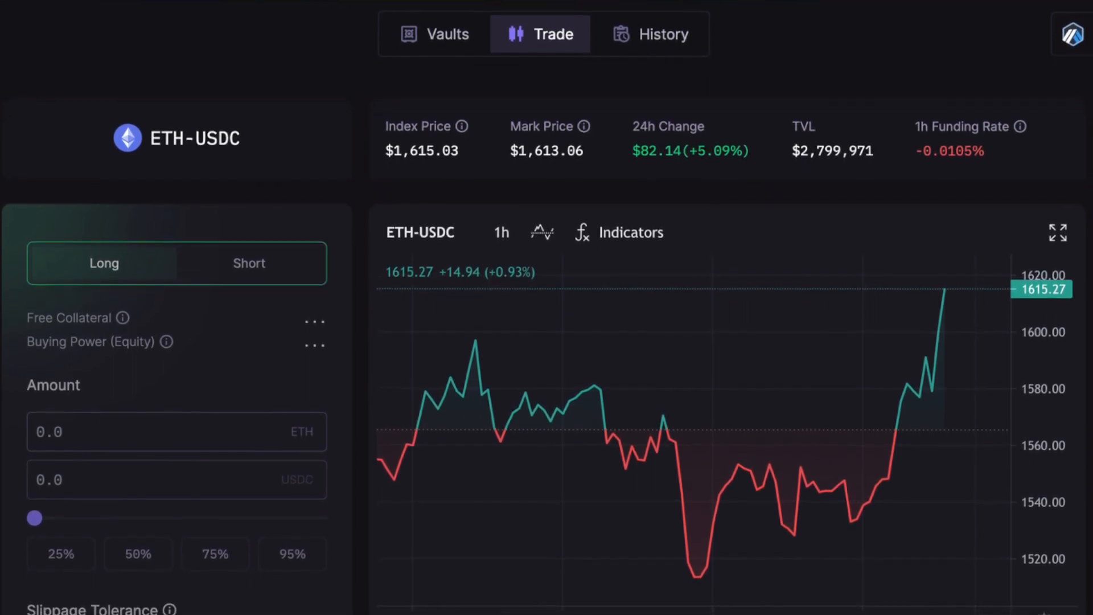
scroll(down, 3)
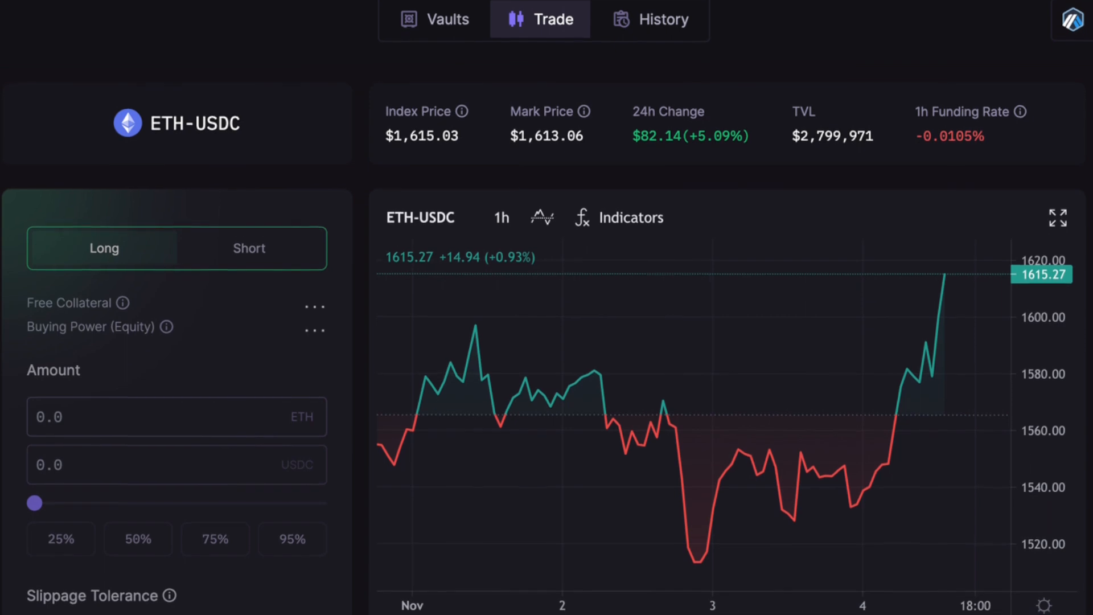
scroll(down, 3)
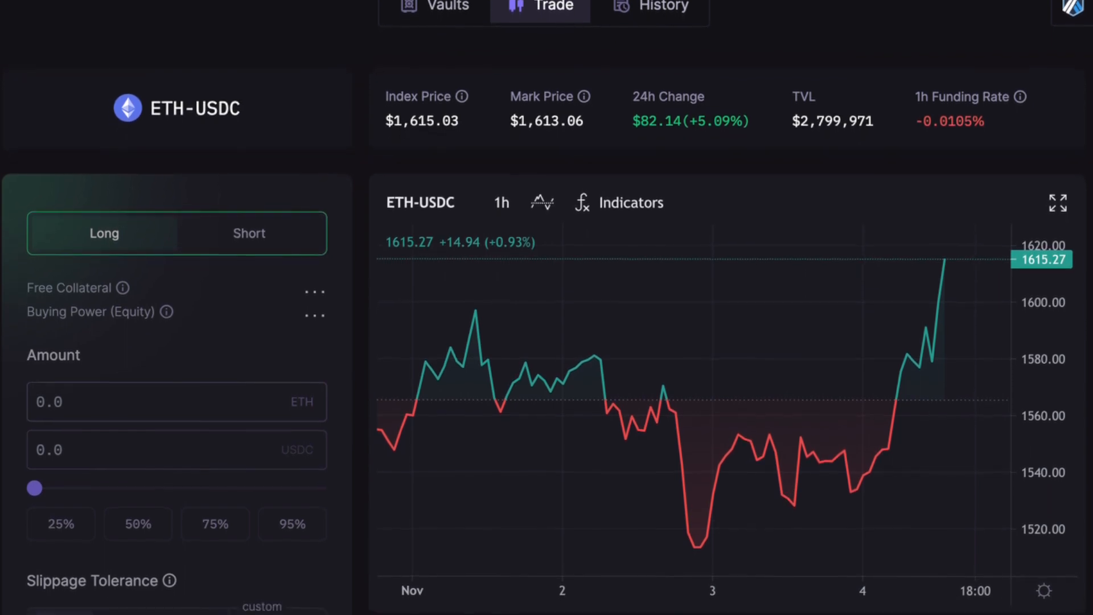
scroll(down, 3)
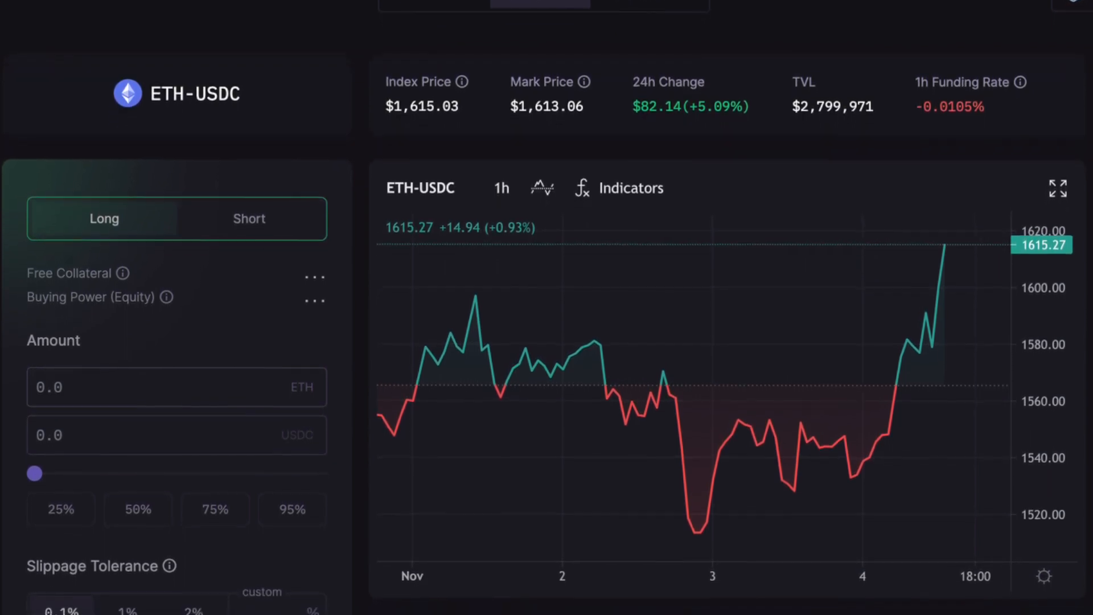